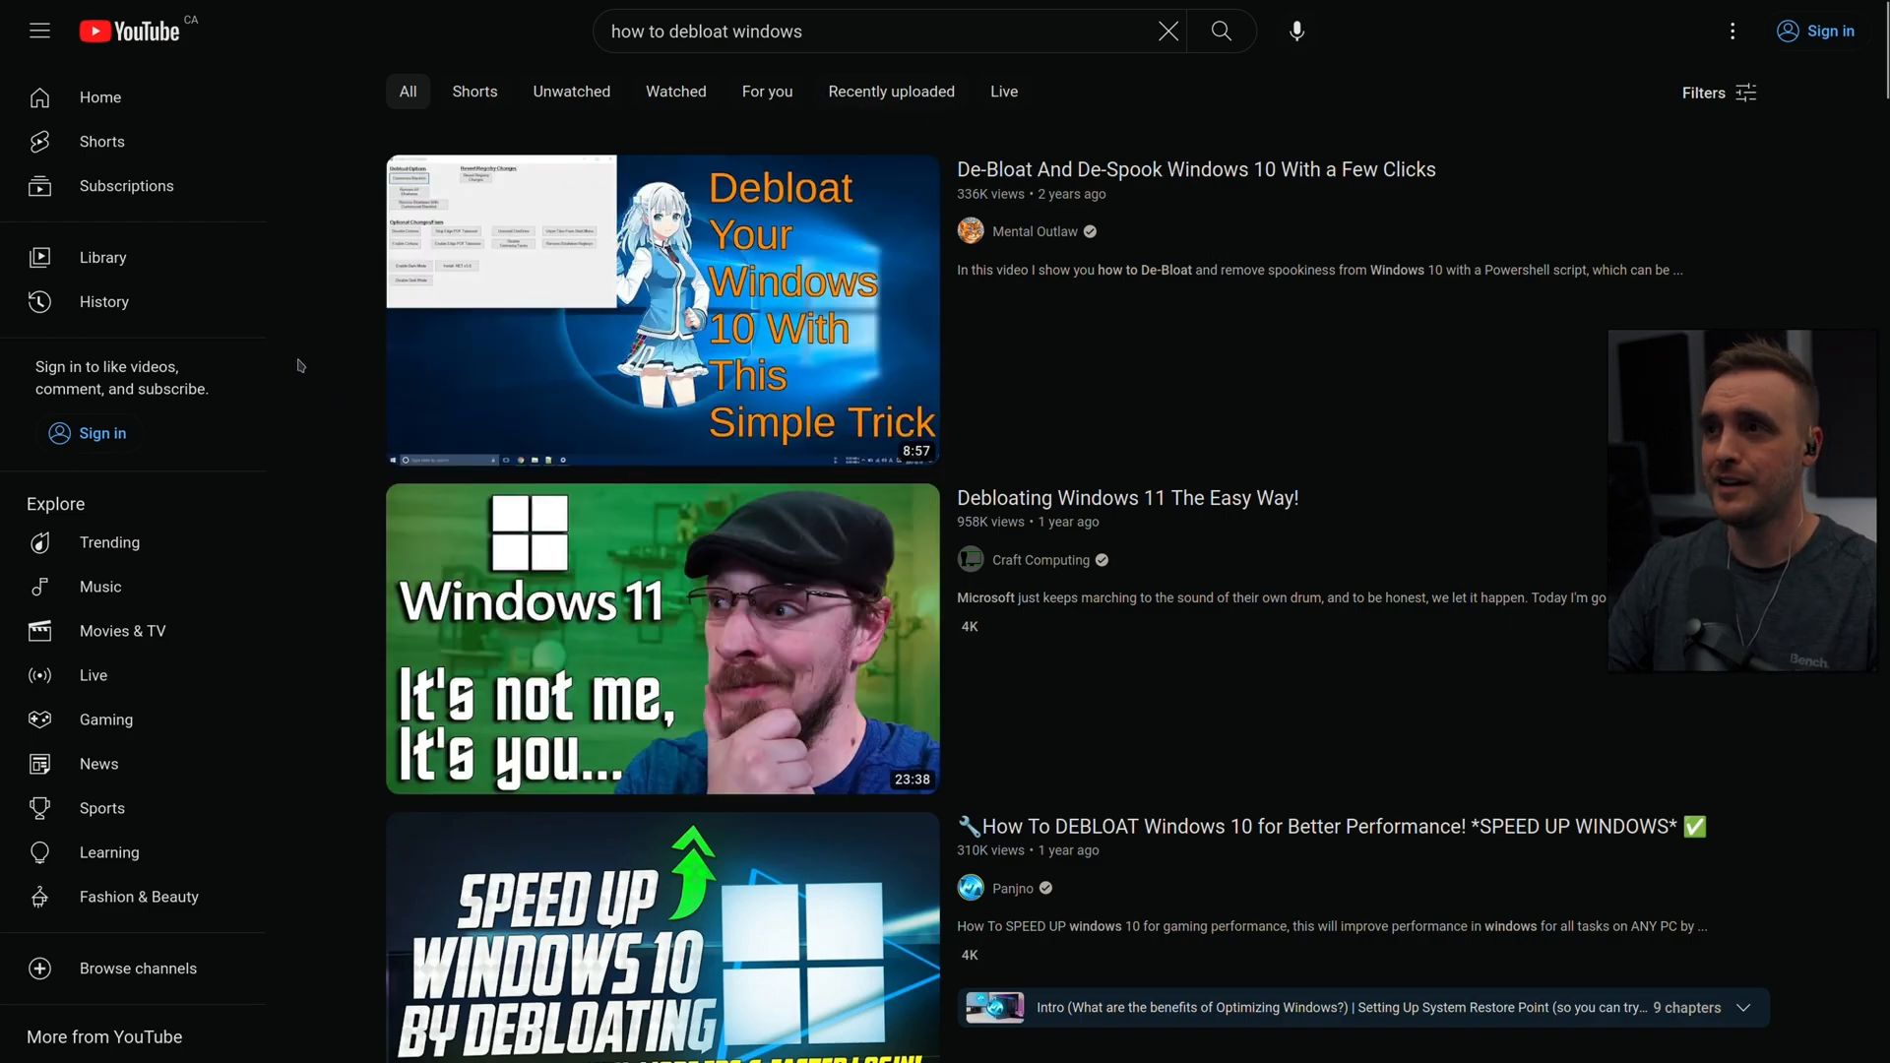
{"action": "scroll", "scroll_direction": "down", "scroll_amount": 3}
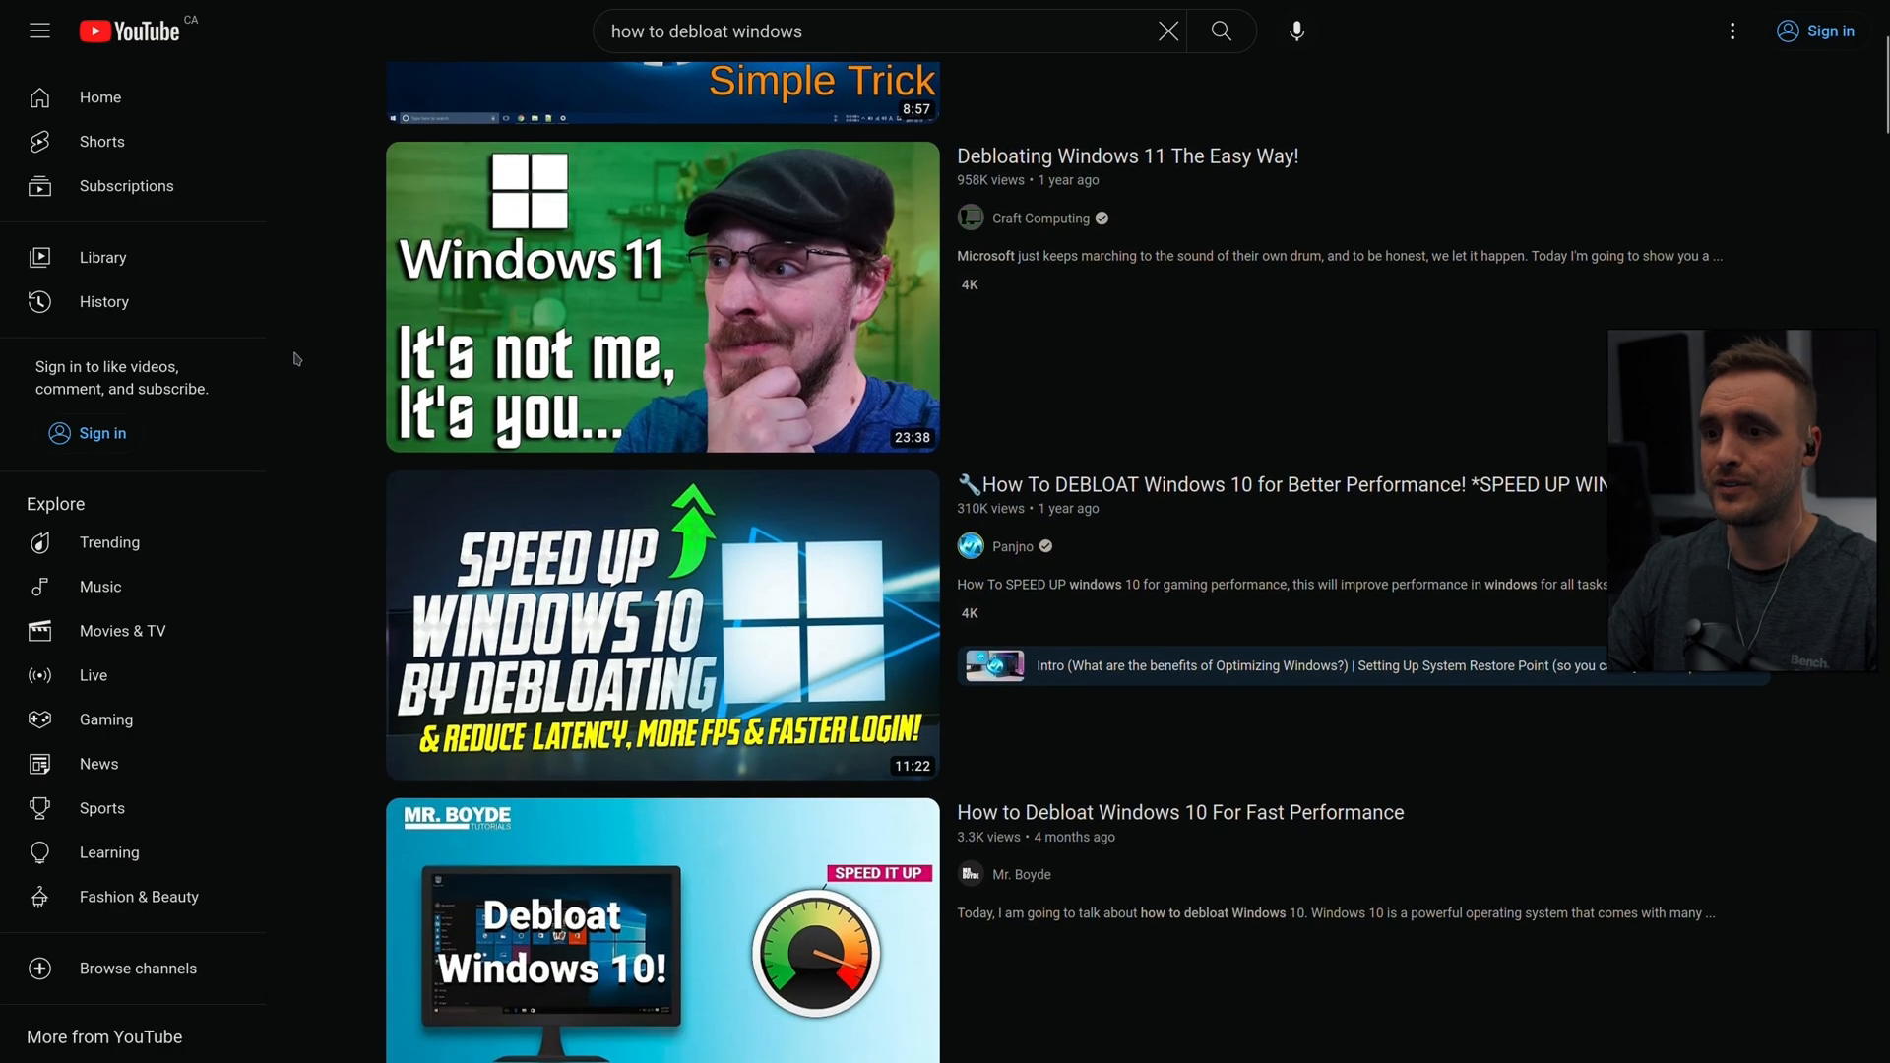
{"action": "scroll", "scroll_direction": "down", "scroll_amount": 3}
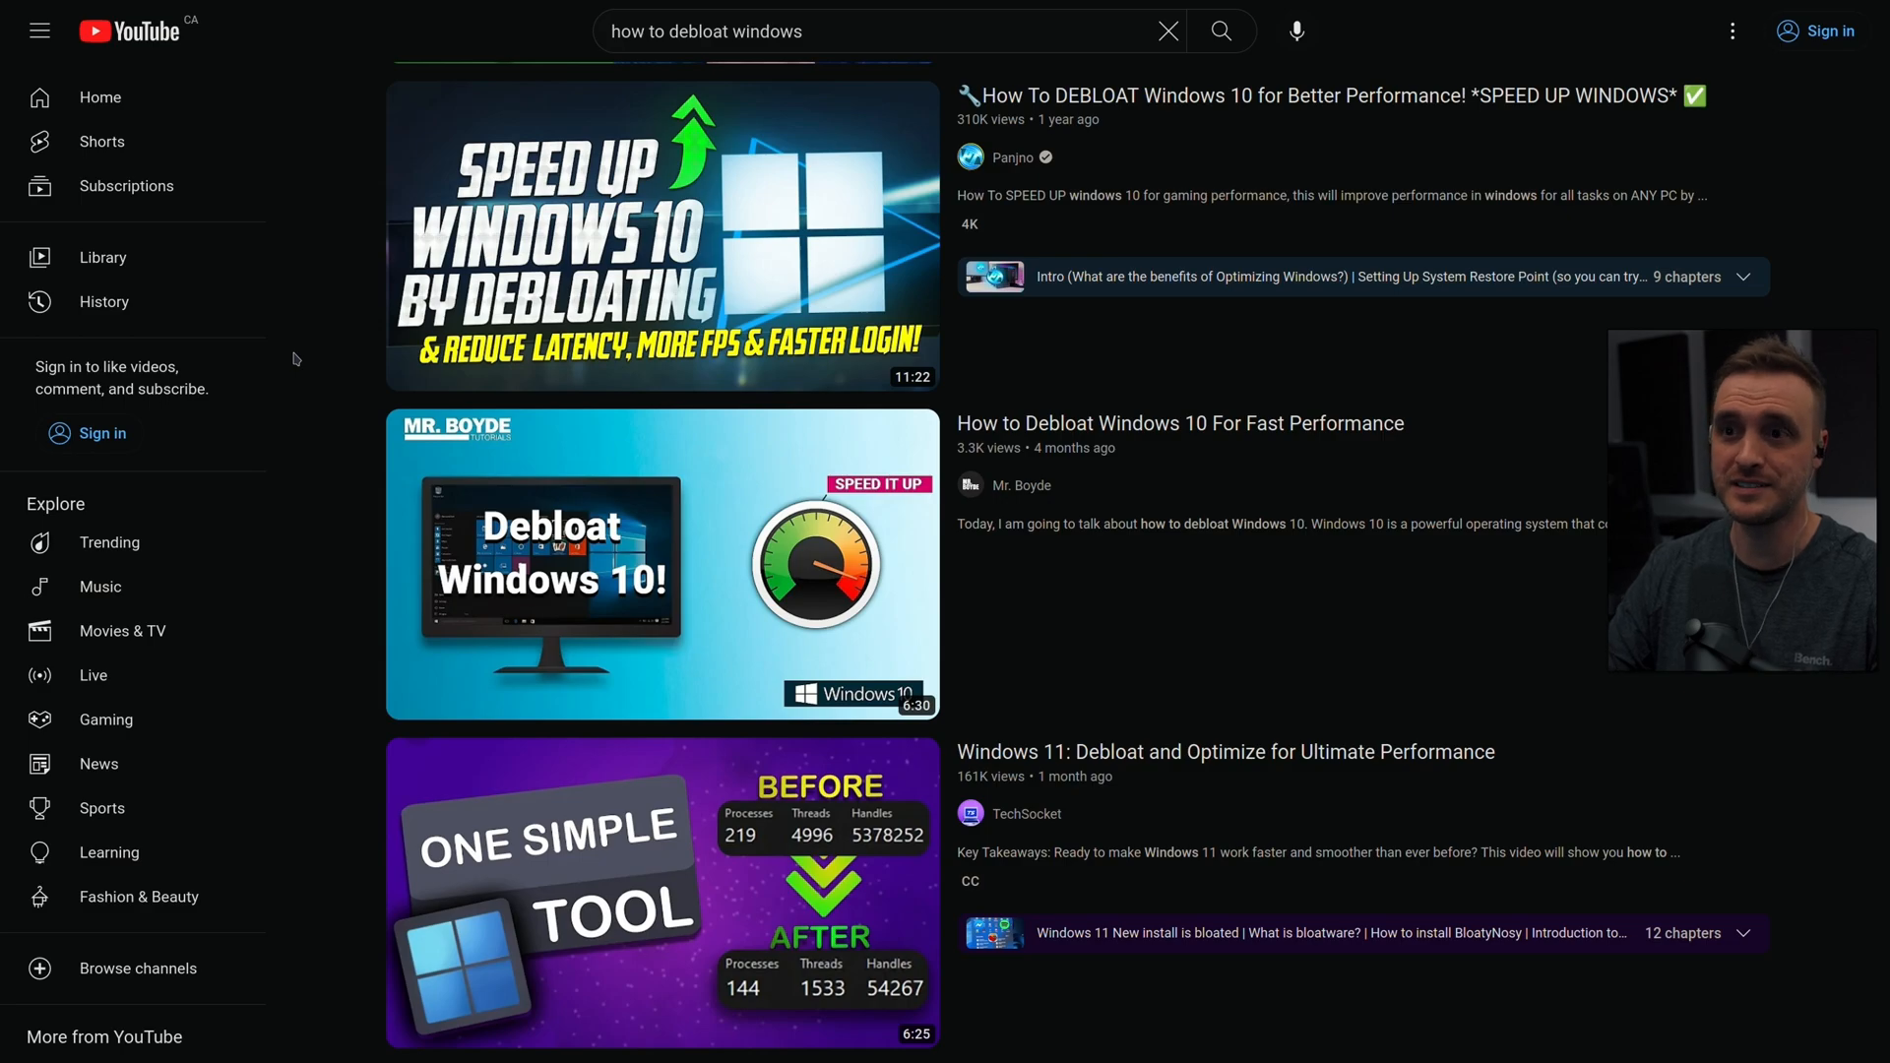
{"action": "scroll", "scroll_direction": "down", "scroll_amount": 3}
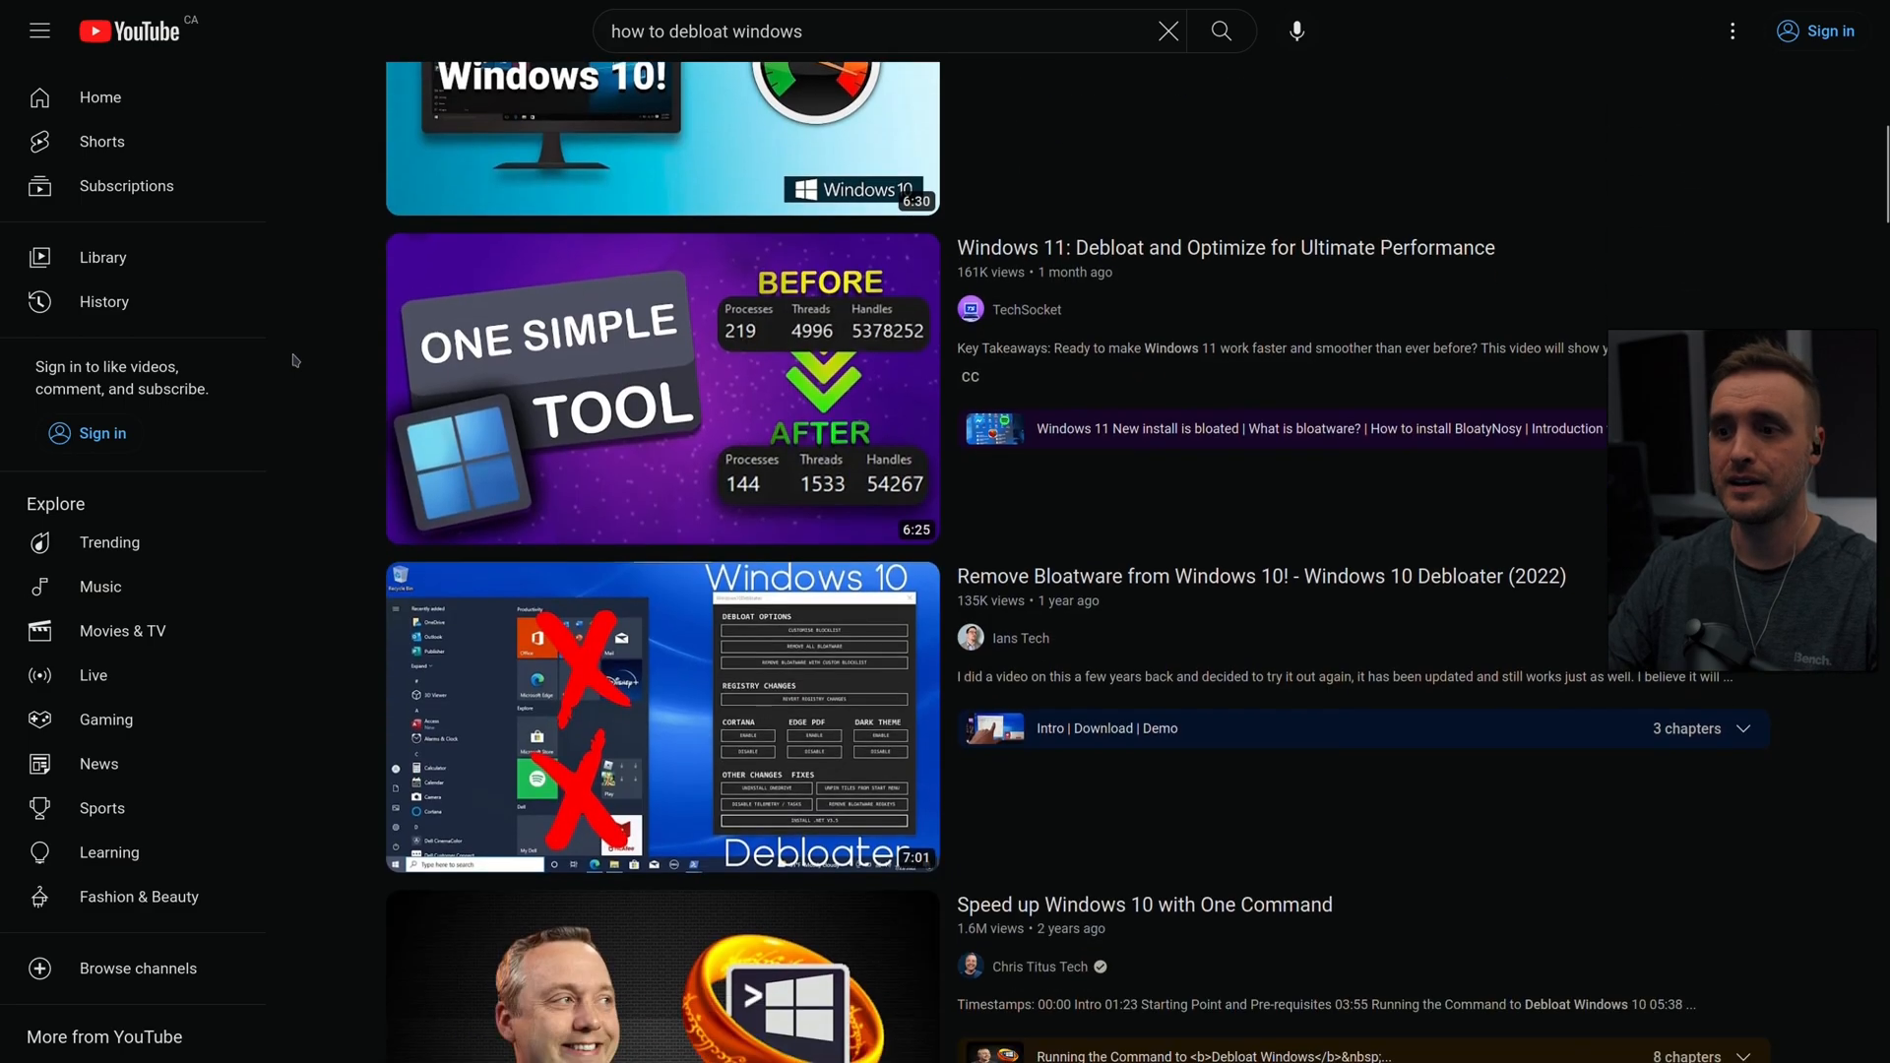
{"action": "scroll", "scroll_direction": "down", "scroll_amount": 3}
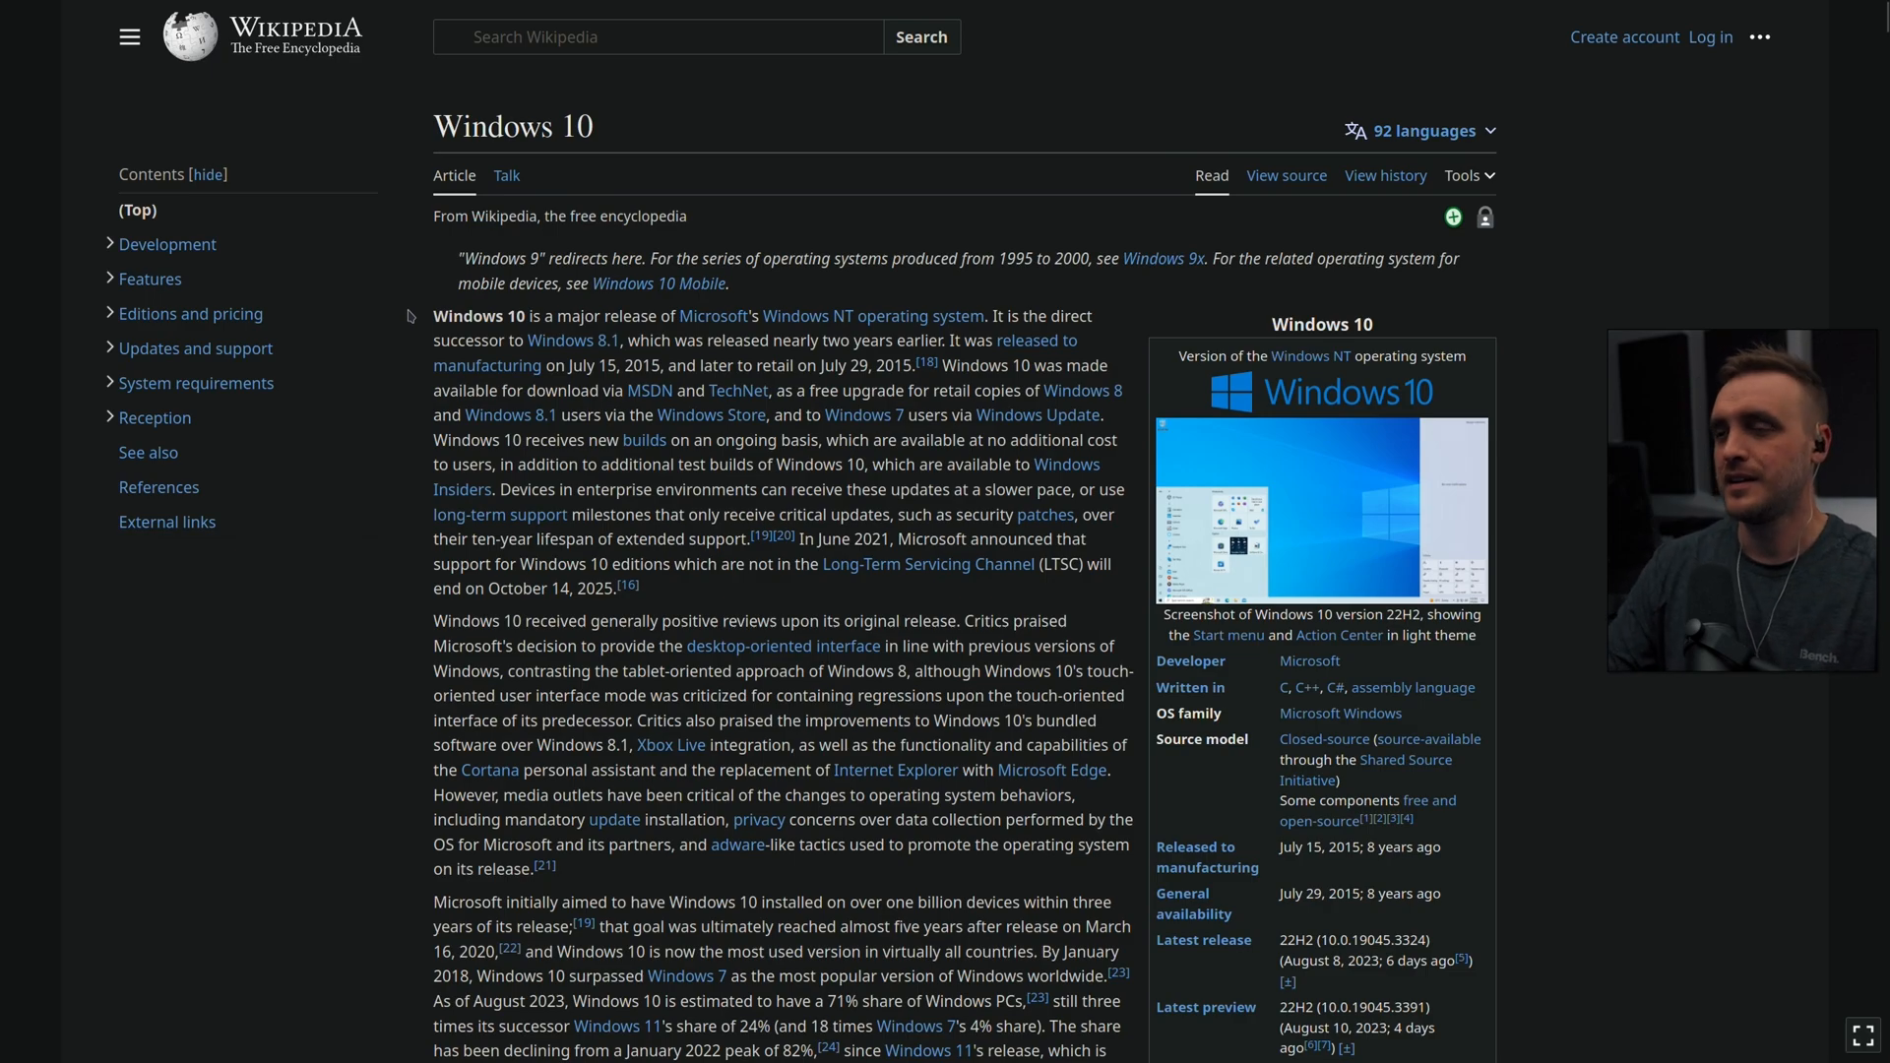
{"action": "scroll", "scroll_direction": "down", "scroll_amount": 3}
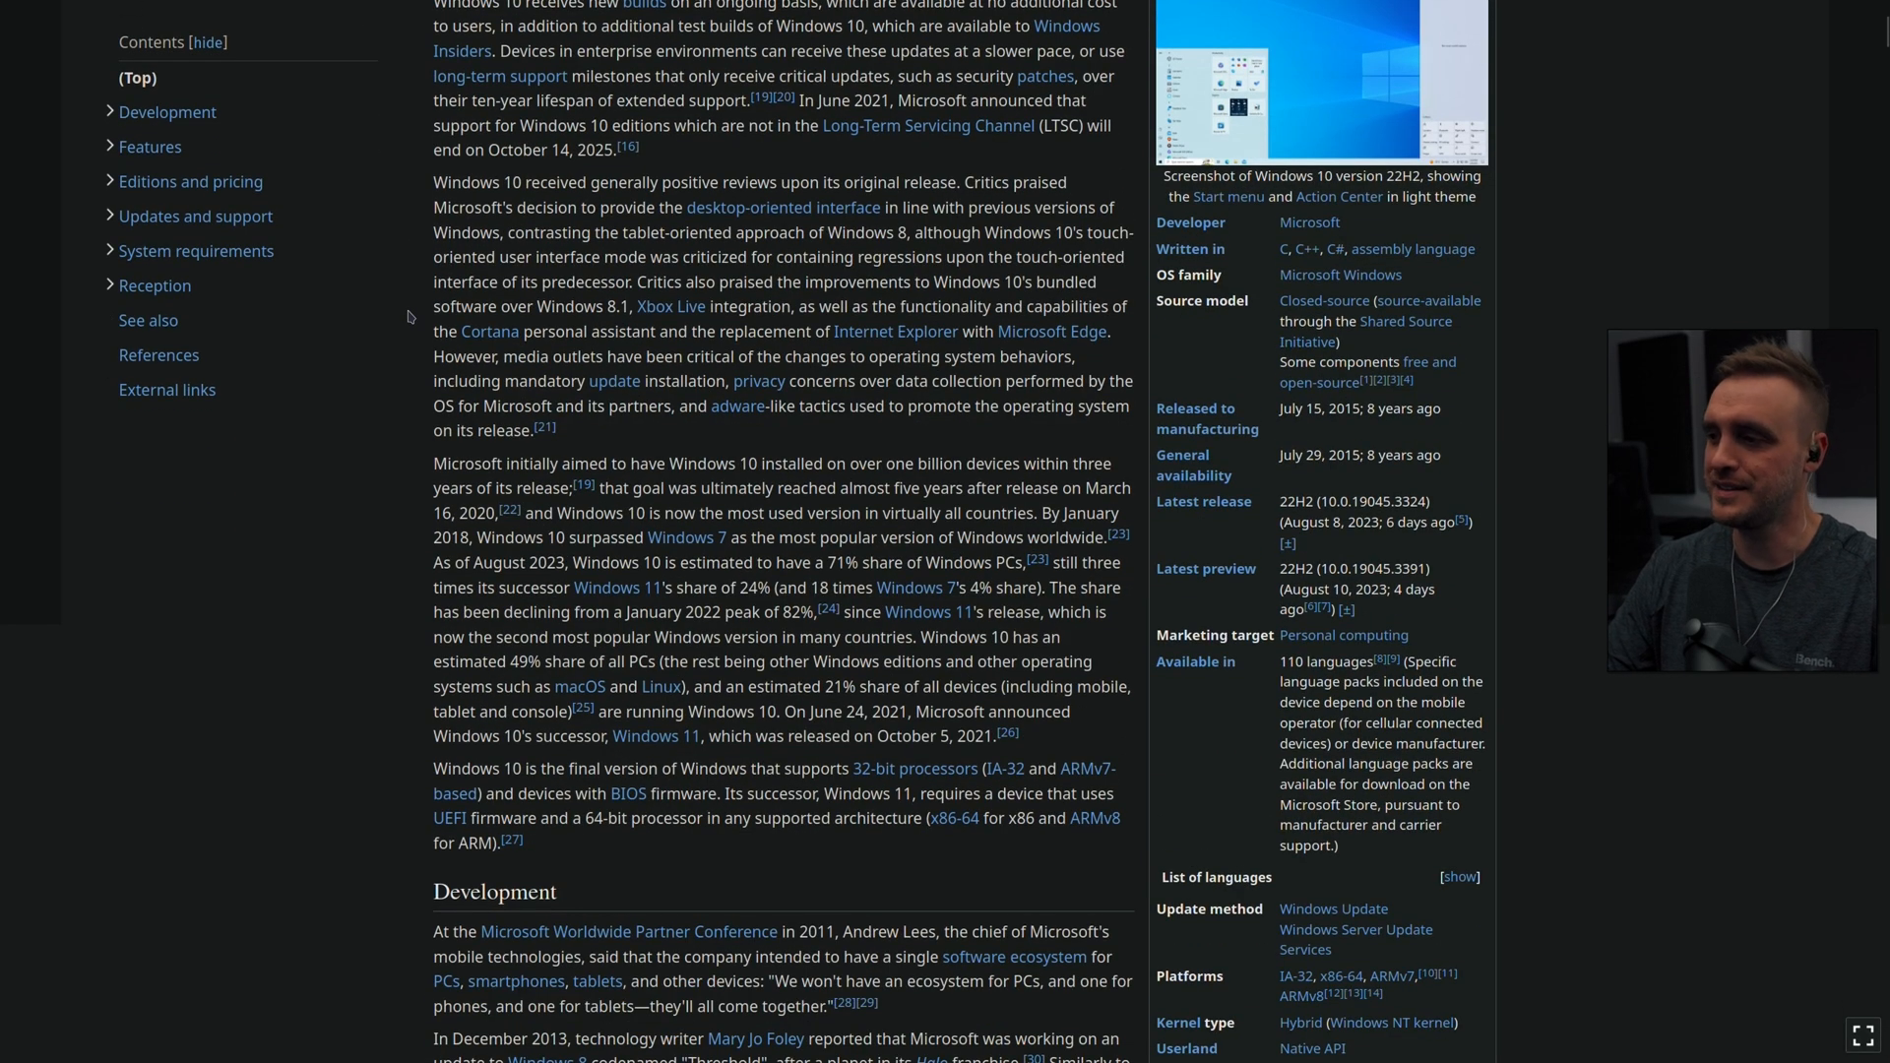
{"action": "scroll", "scroll_direction": "down", "scroll_amount": 3}
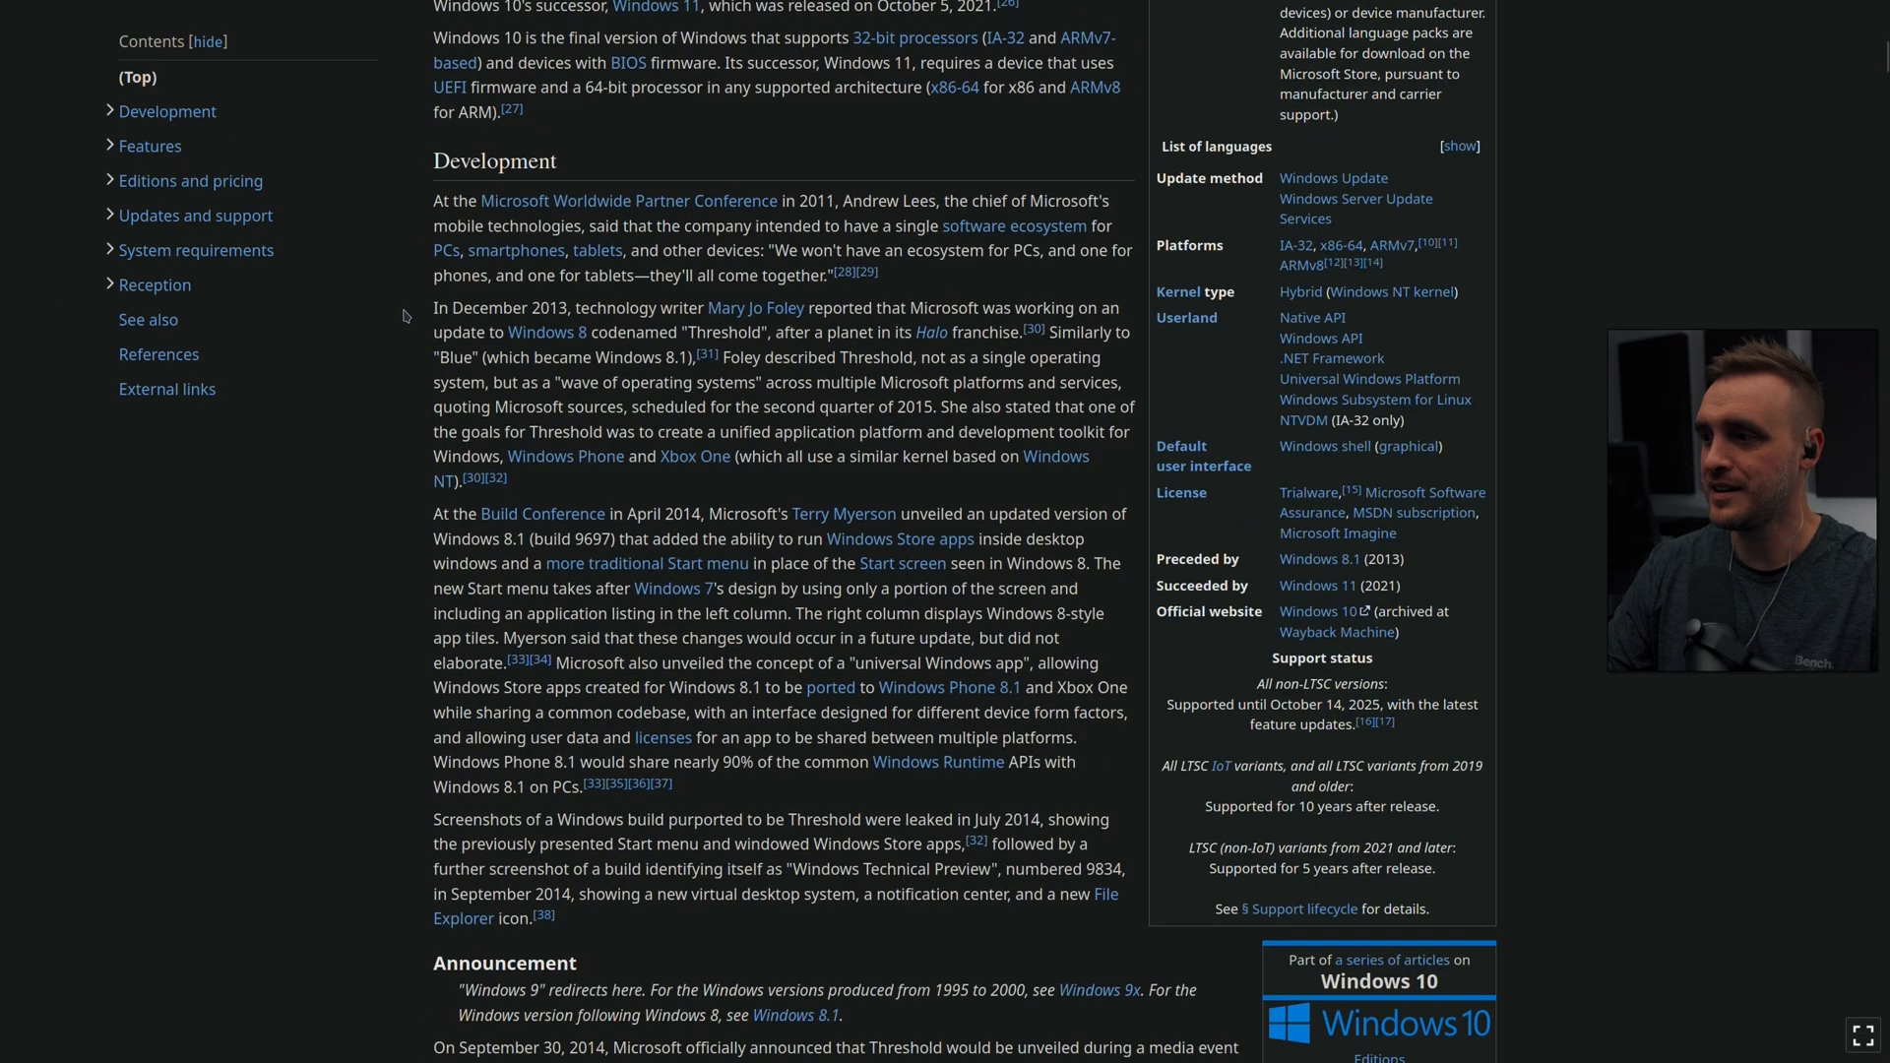